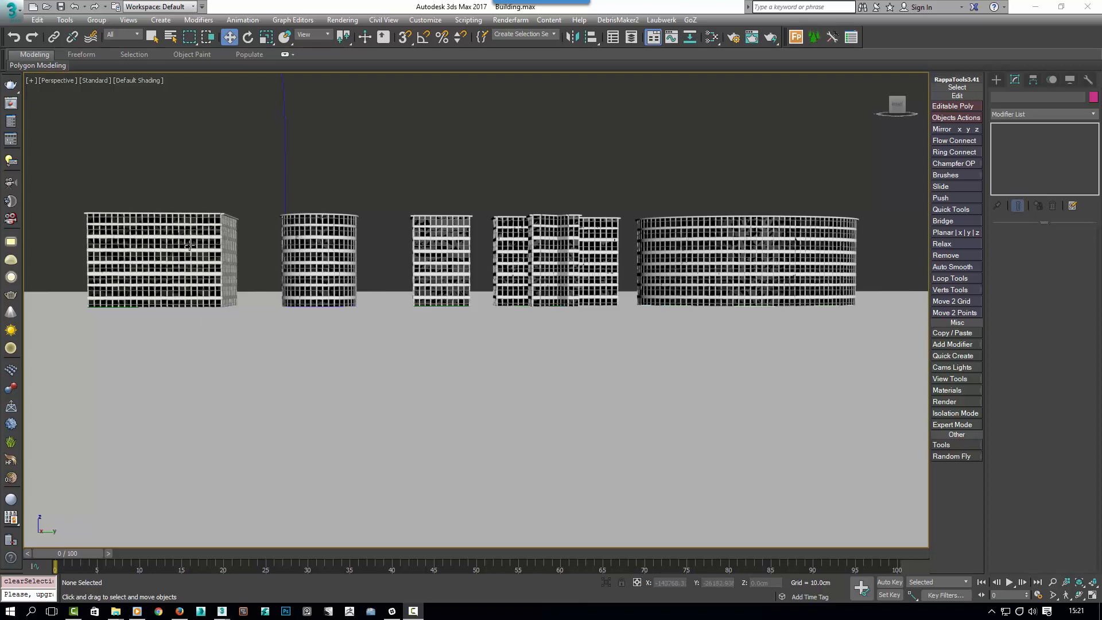
pyautogui.moveTo(633, 171)
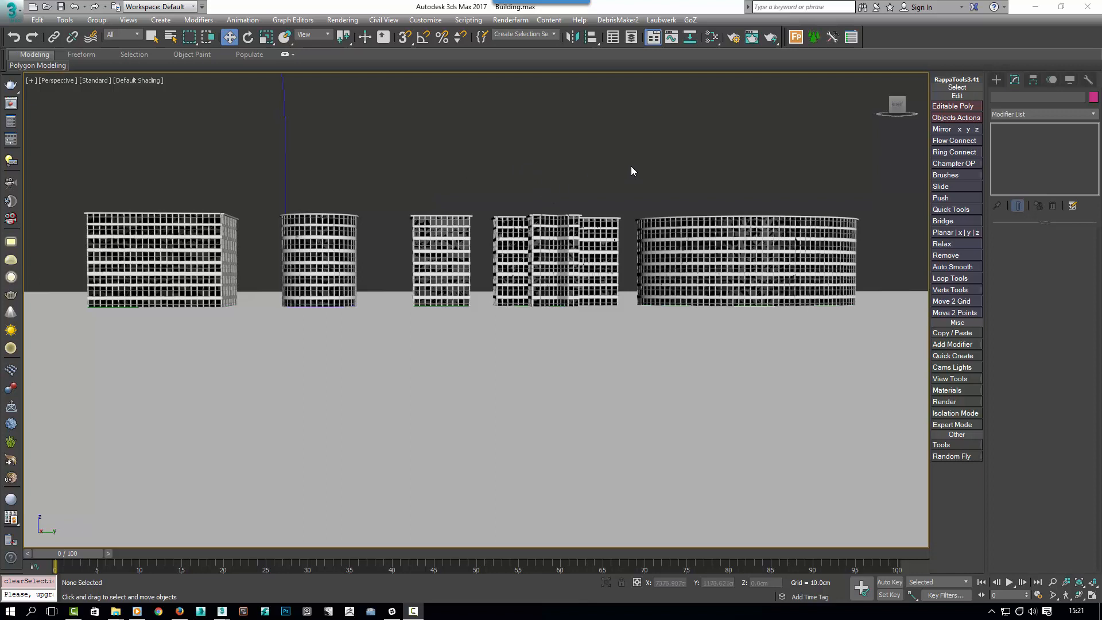
pyautogui.moveTo(428, 215)
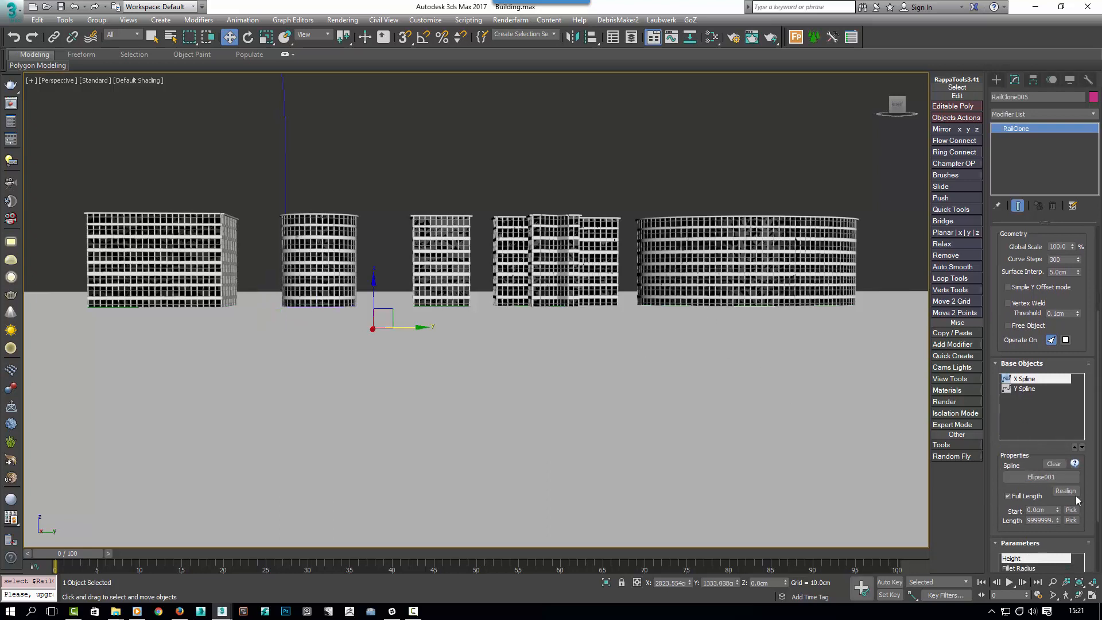
# - Clear the current selection after inspecting the round tower's RailClone setup
pyautogui.click(435, 180)
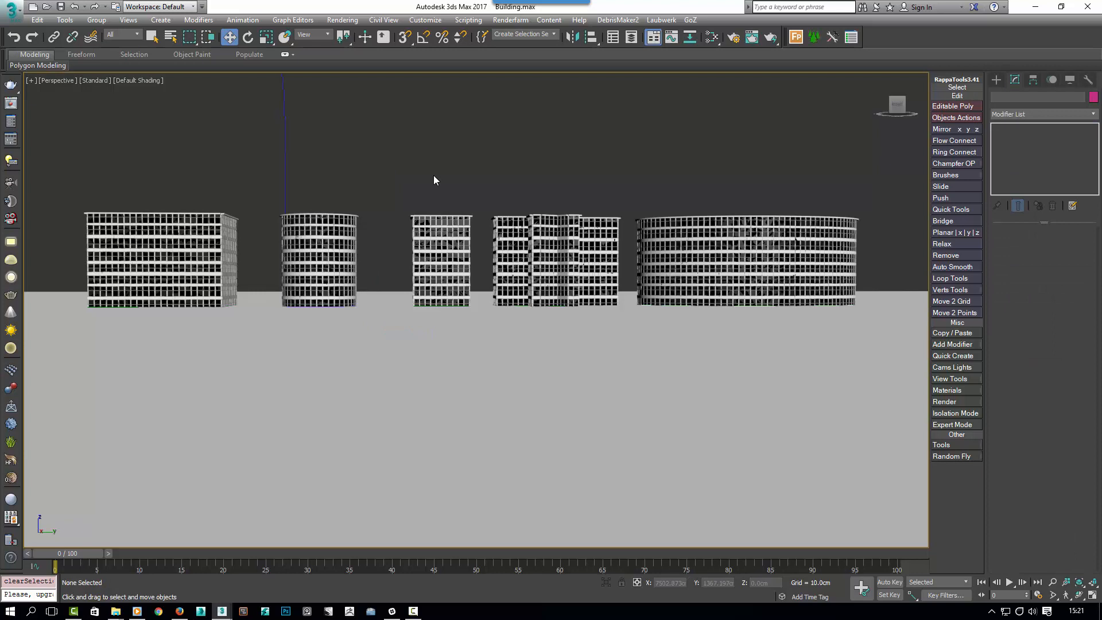
pyautogui.moveTo(328, 159)
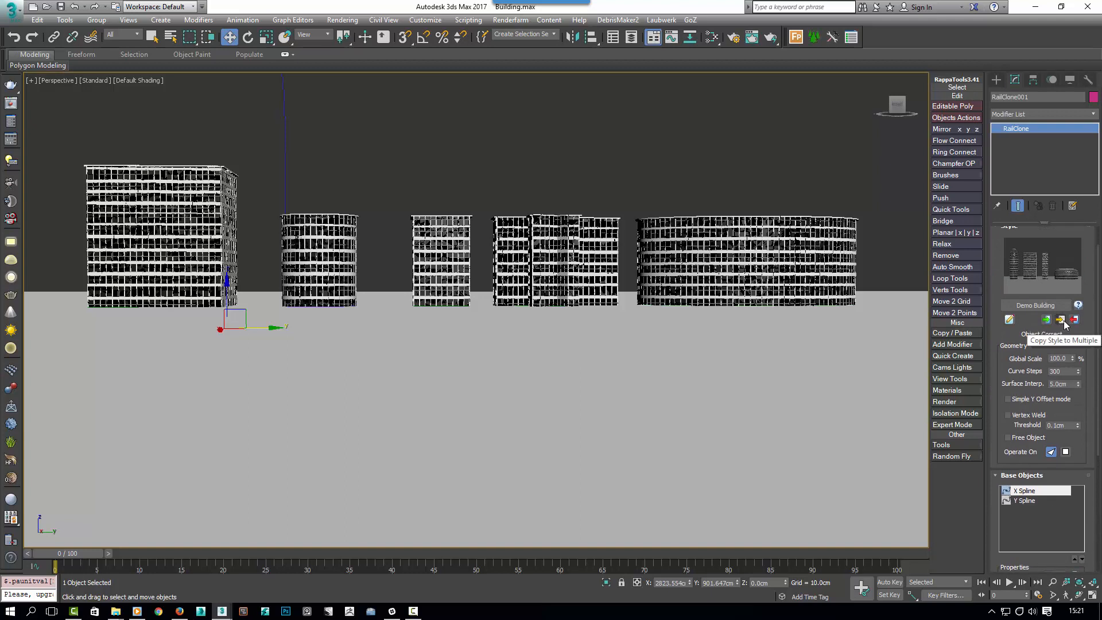
# - Copy RailClone001's style to RailClone002–005 and confirm the non-undoable warning
pyautogui.click(1060, 320)
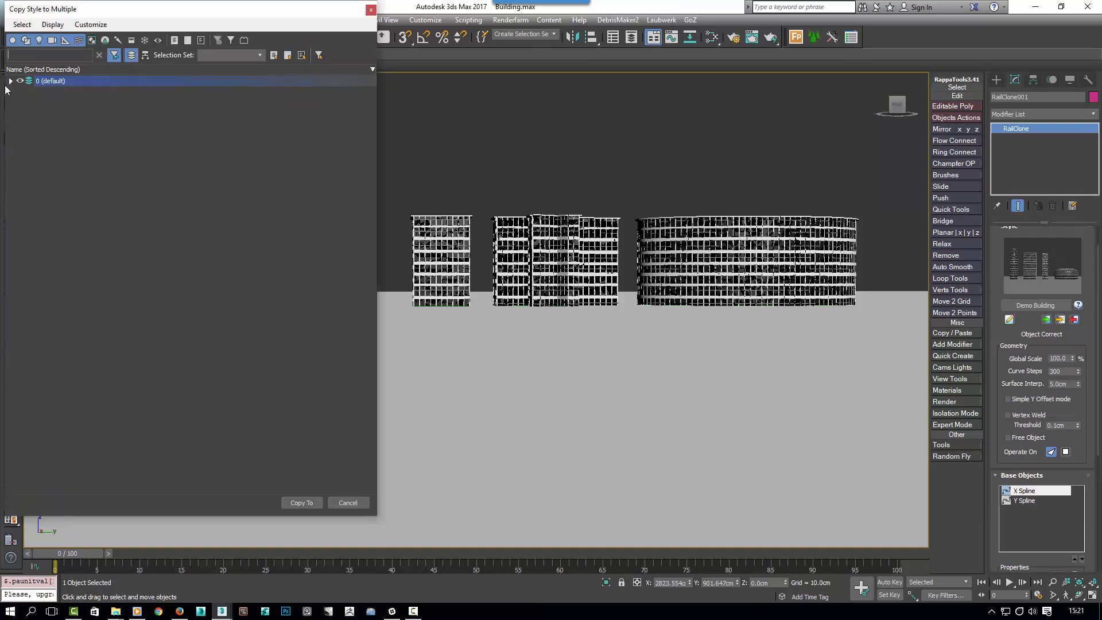
pyautogui.click(11, 81)
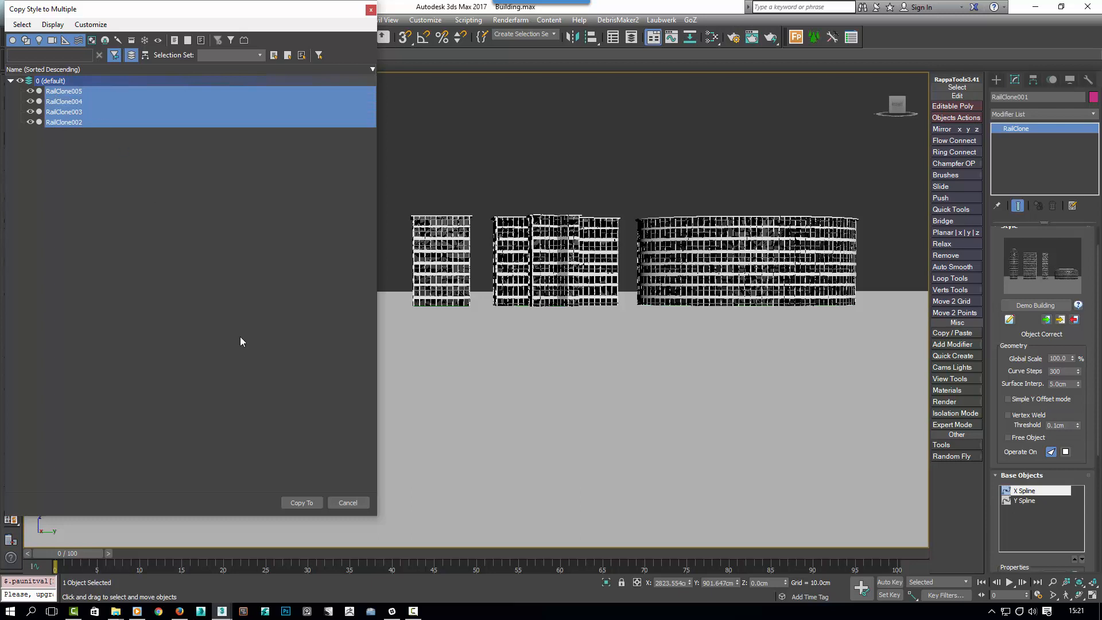
pyautogui.click(302, 502)
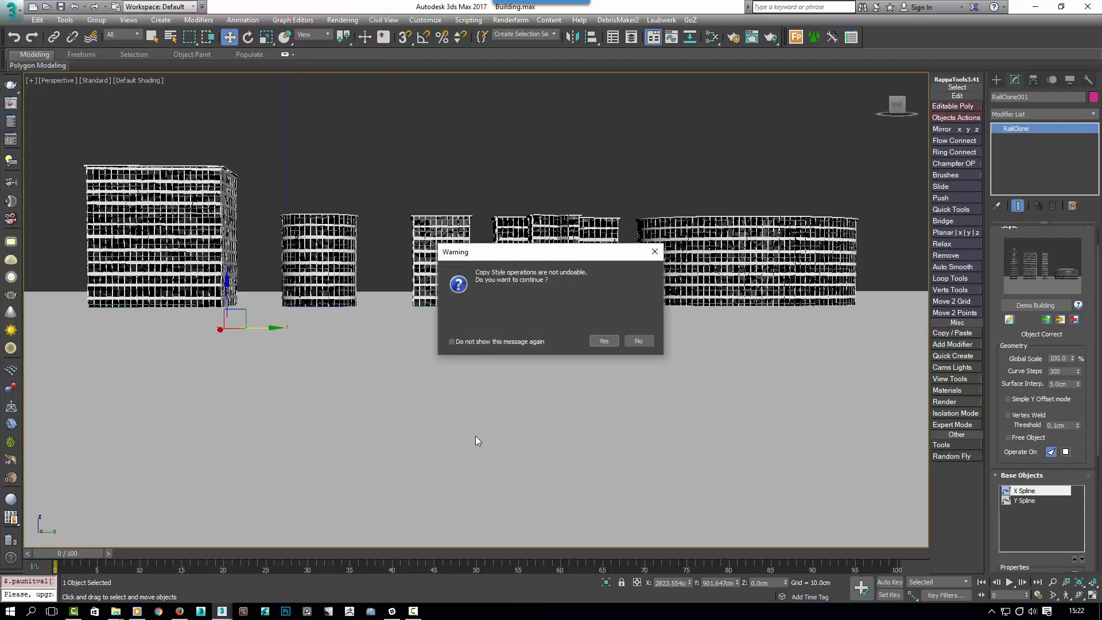
pyautogui.click(604, 341)
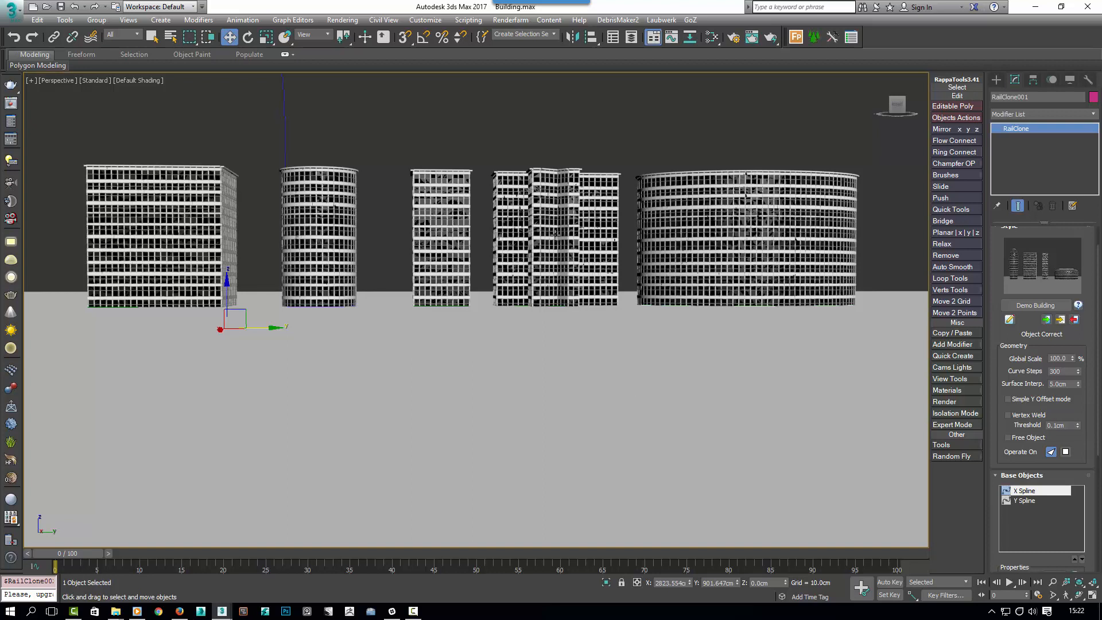
pyautogui.moveTo(556, 234)
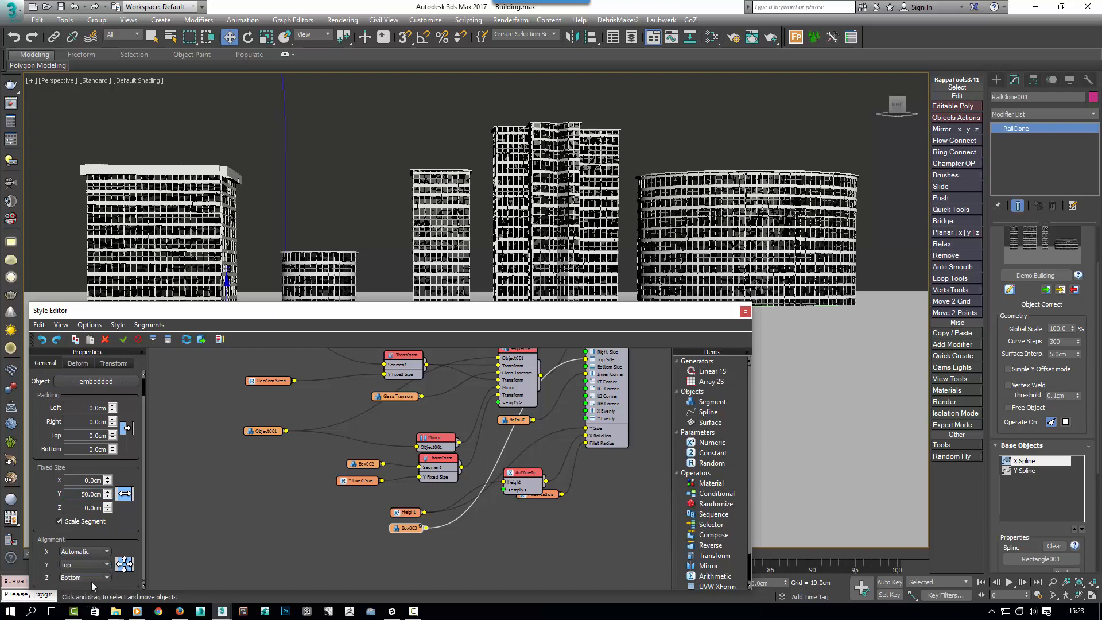
# - Close the RailClone Style Editor once the roof segment is added
pyautogui.click(746, 311)
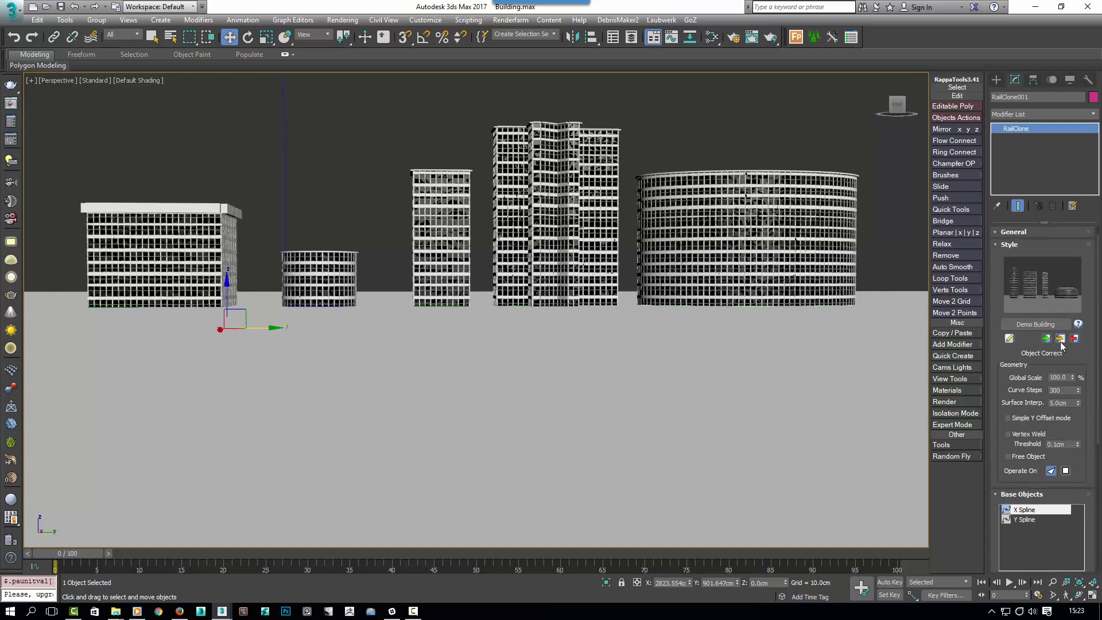
# - Copy the roofed RailClone001 style again onto RailClone002–005
pyautogui.click(1060, 339)
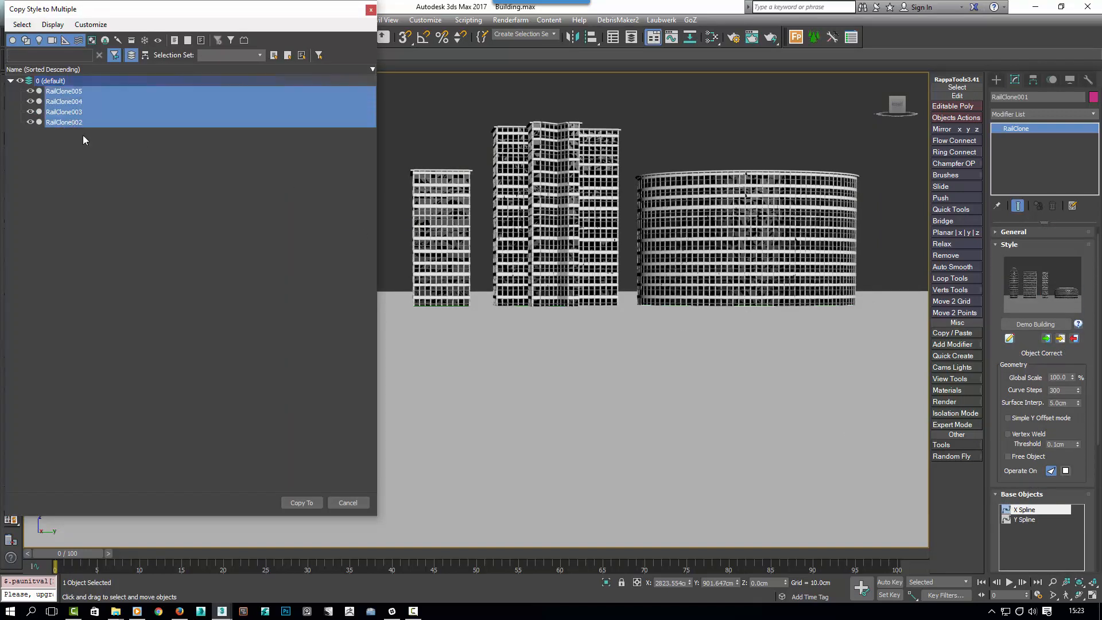
pyautogui.click(302, 502)
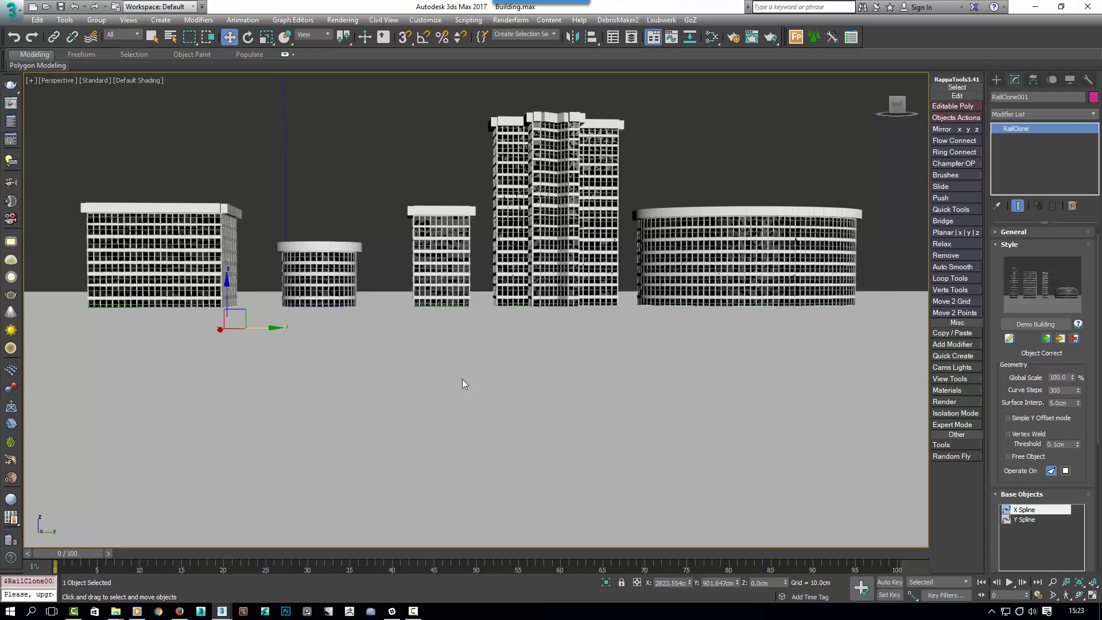
pyautogui.moveTo(483, 387)
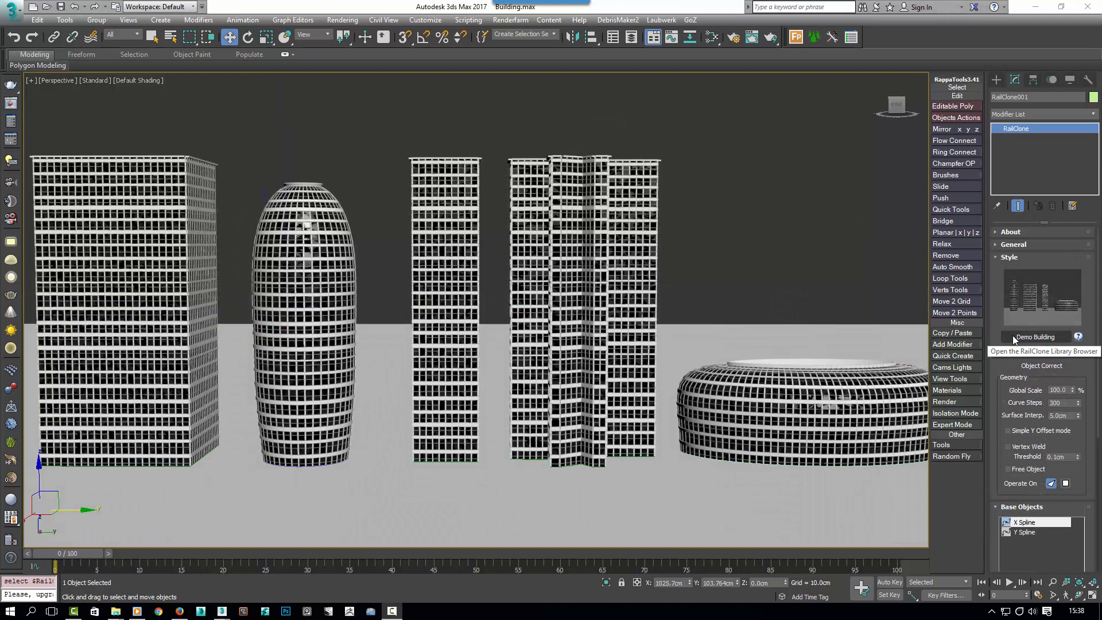
# - Open the Background Buildings library folder on disk from the RailClone Library Browser
pyautogui.click(1035, 336)
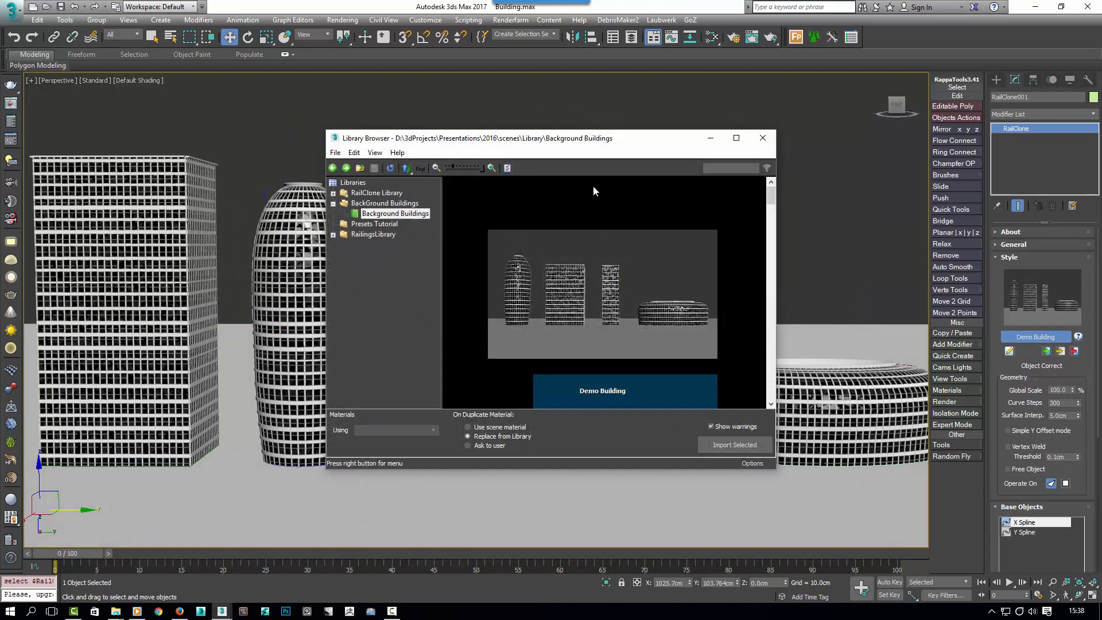
pyautogui.moveTo(595, 138); pyautogui.dragTo(597, 187)
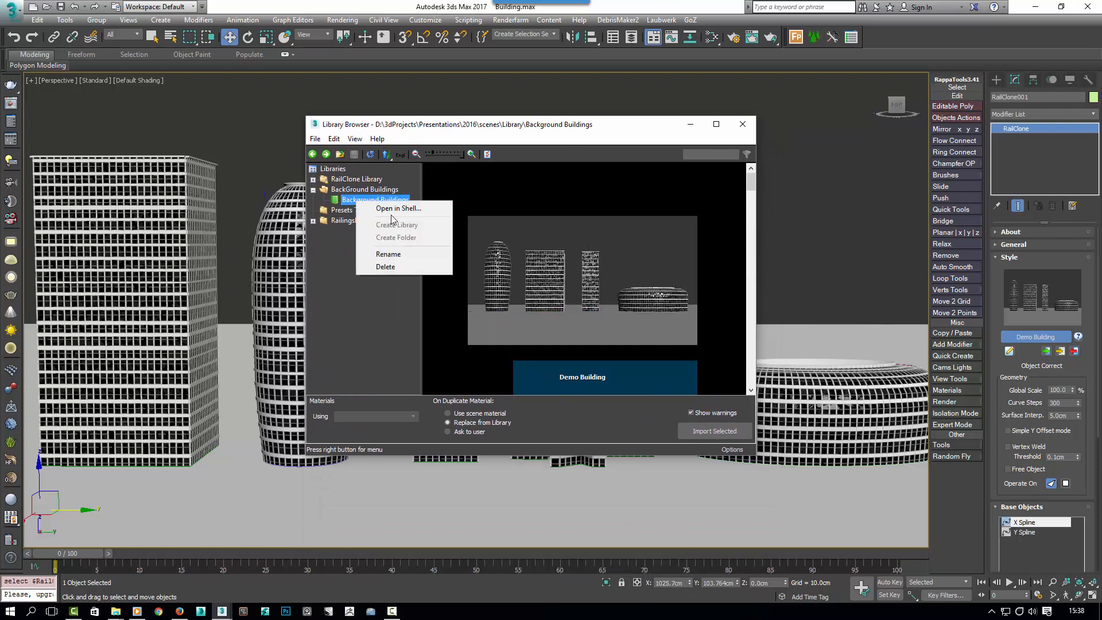
pyautogui.click(398, 208)
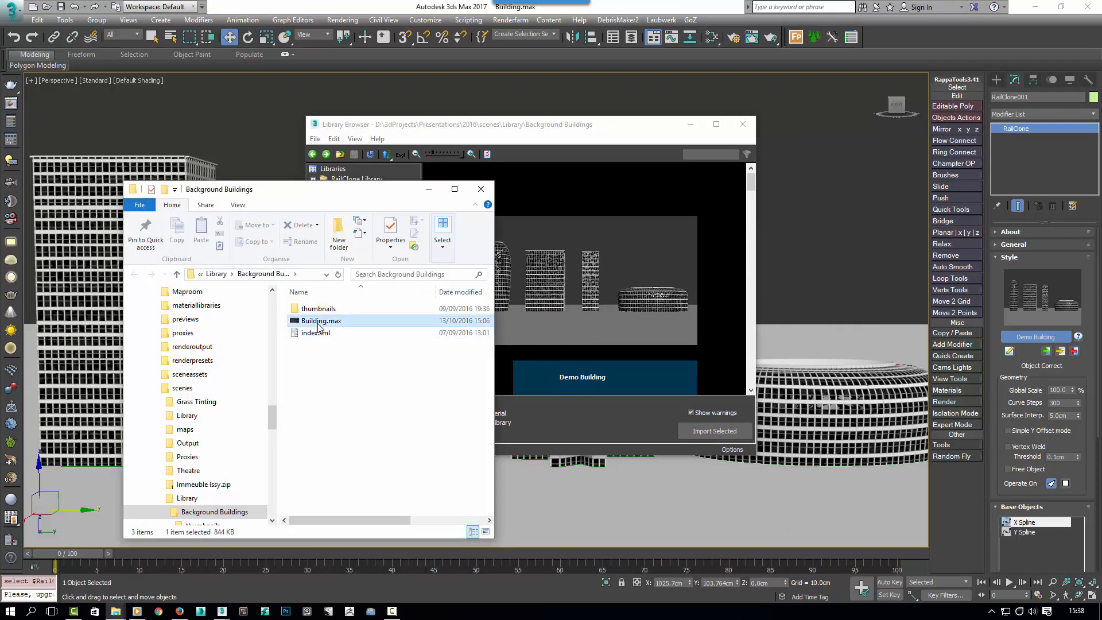